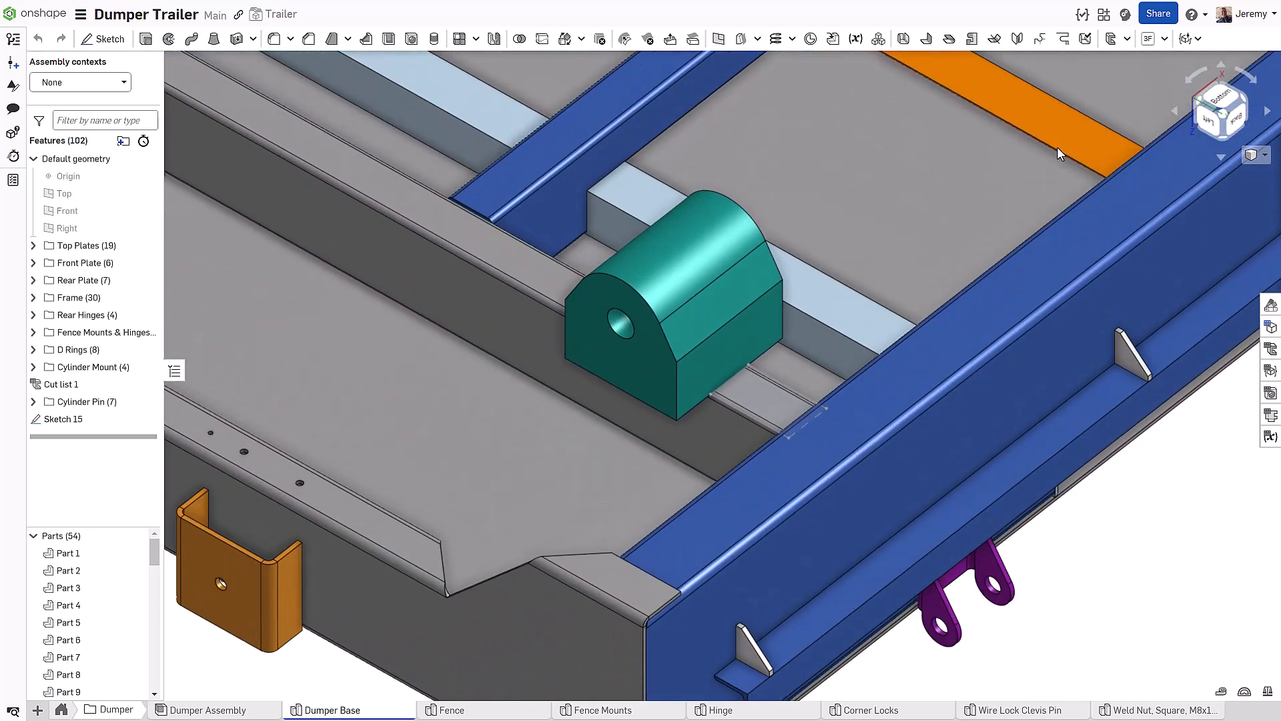
# Start a Sheet metal model that converts Part 33 at 8 mm thickness
pyautogui.click(902, 39)
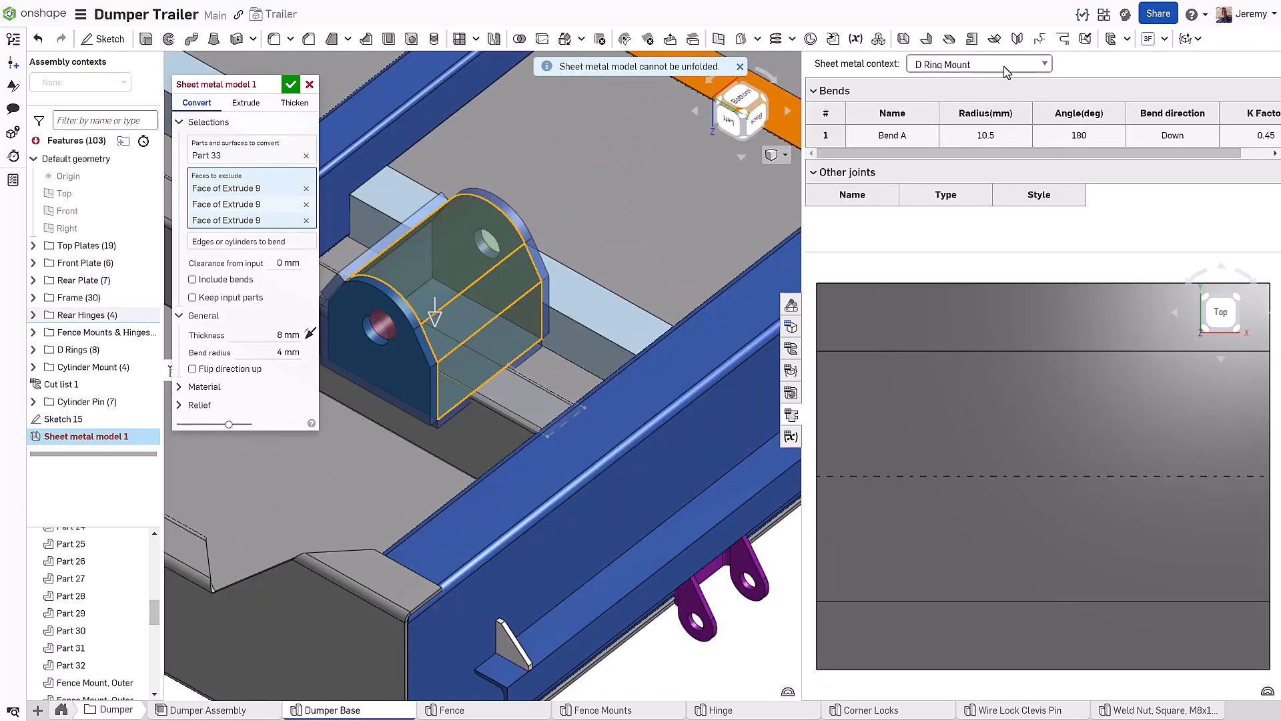
# Show Sheet metal model 1's flat pattern, exclude another face, and bend the bottom edges
pyautogui.click(978, 64)
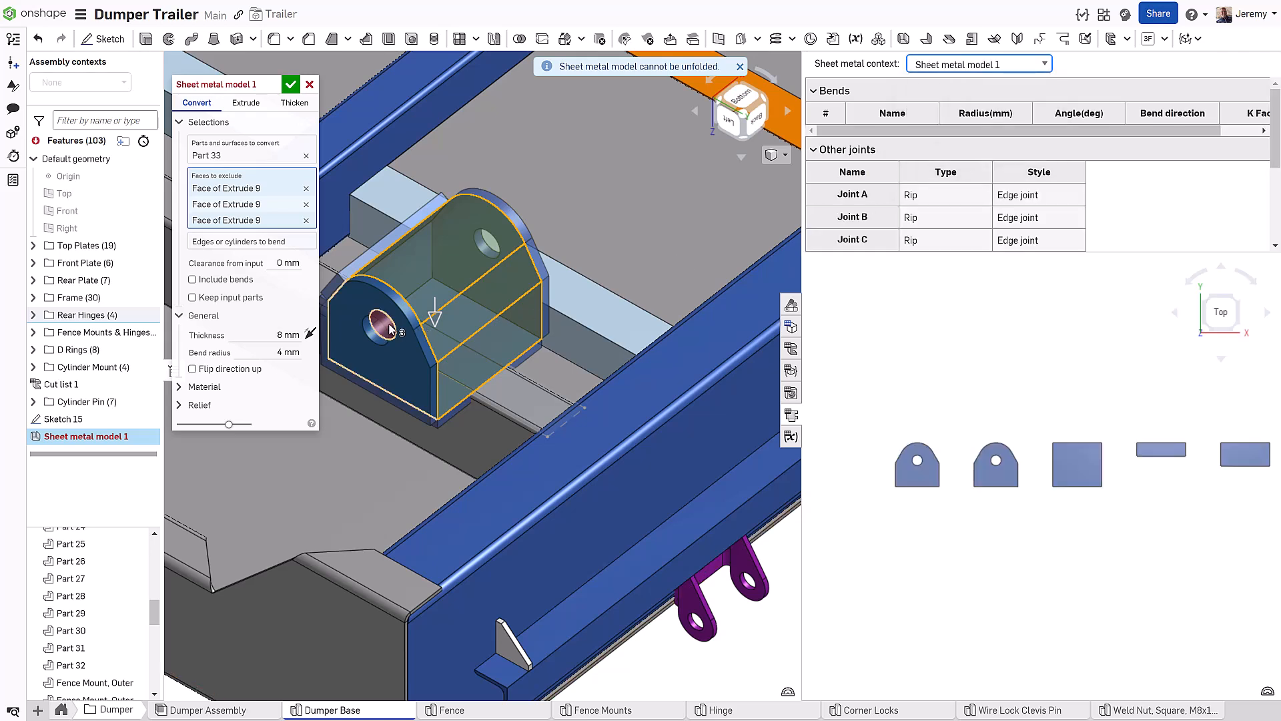
pyautogui.click(391, 327)
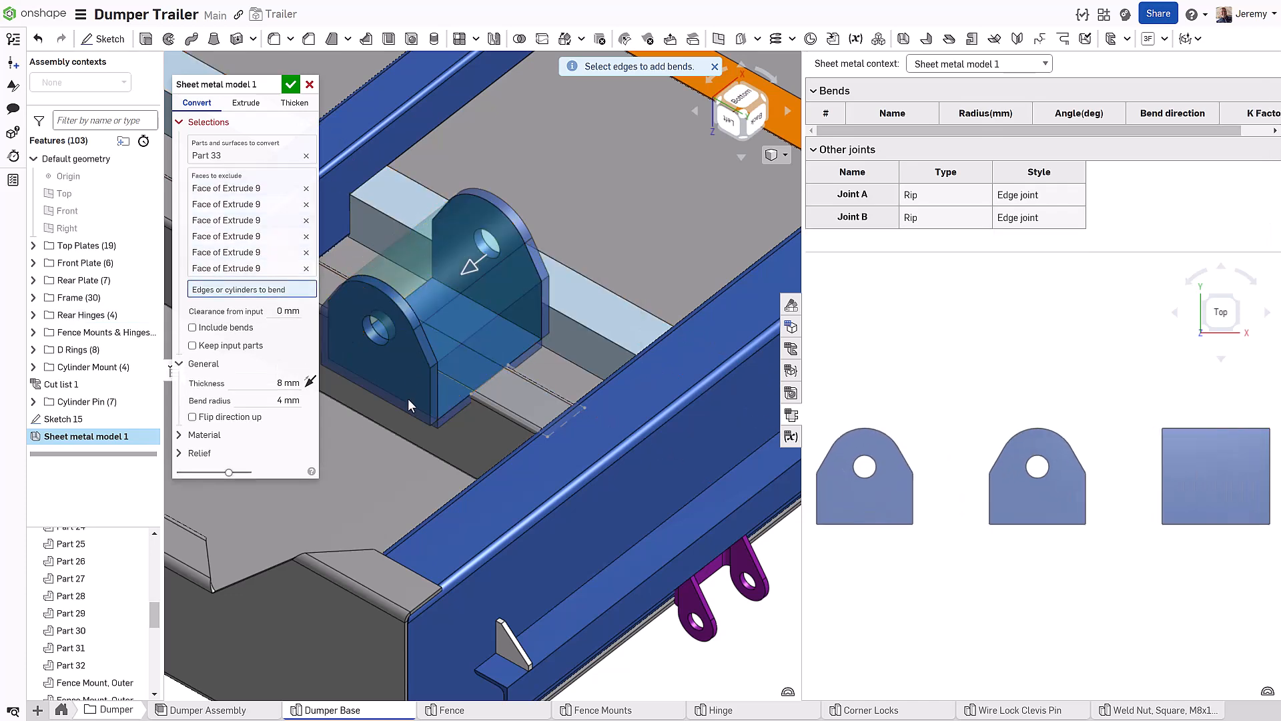
pyautogui.click(505, 323)
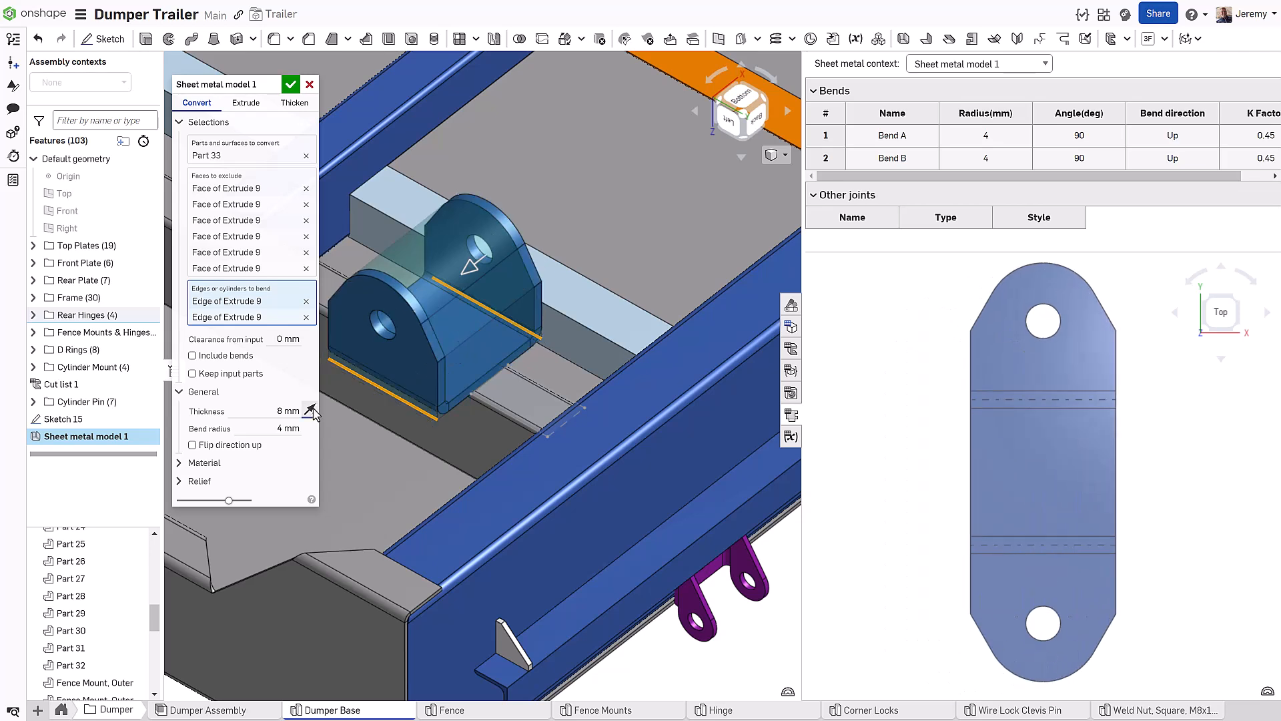
# Confirm the sheet metal conversion and cut the sketched slot through the tab
pyautogui.click(290, 83)
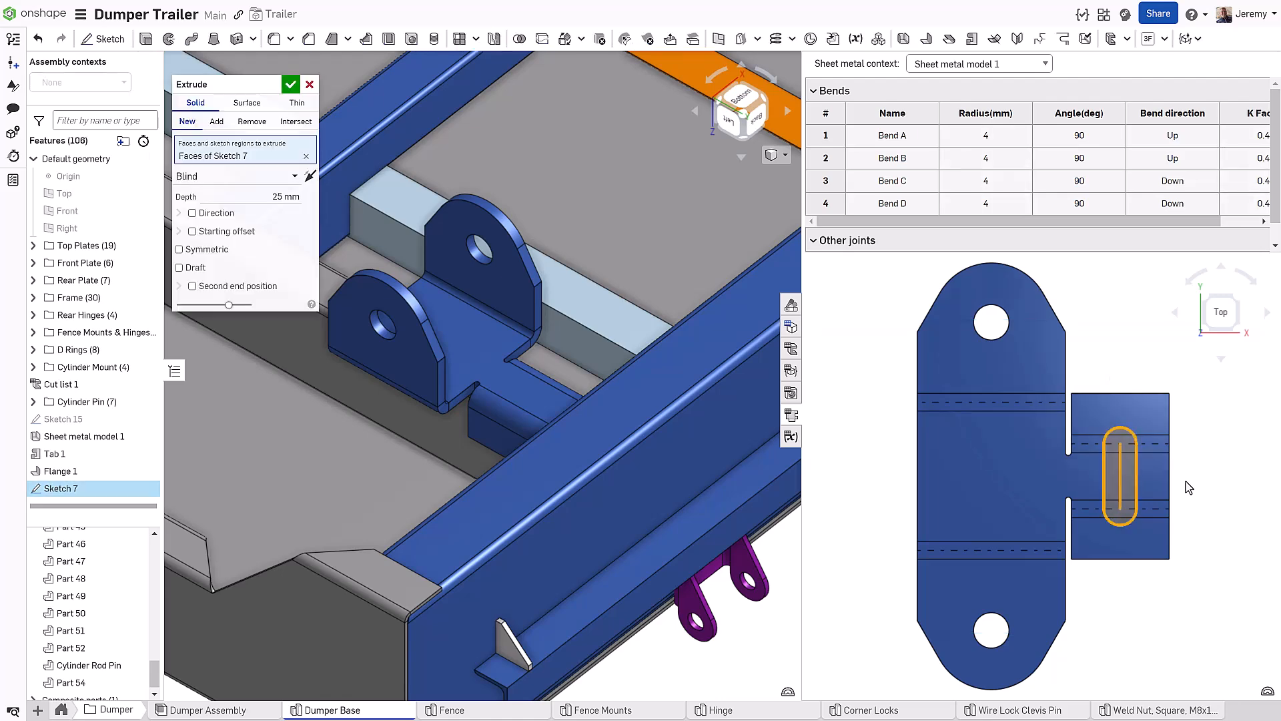
pyautogui.click(290, 84)
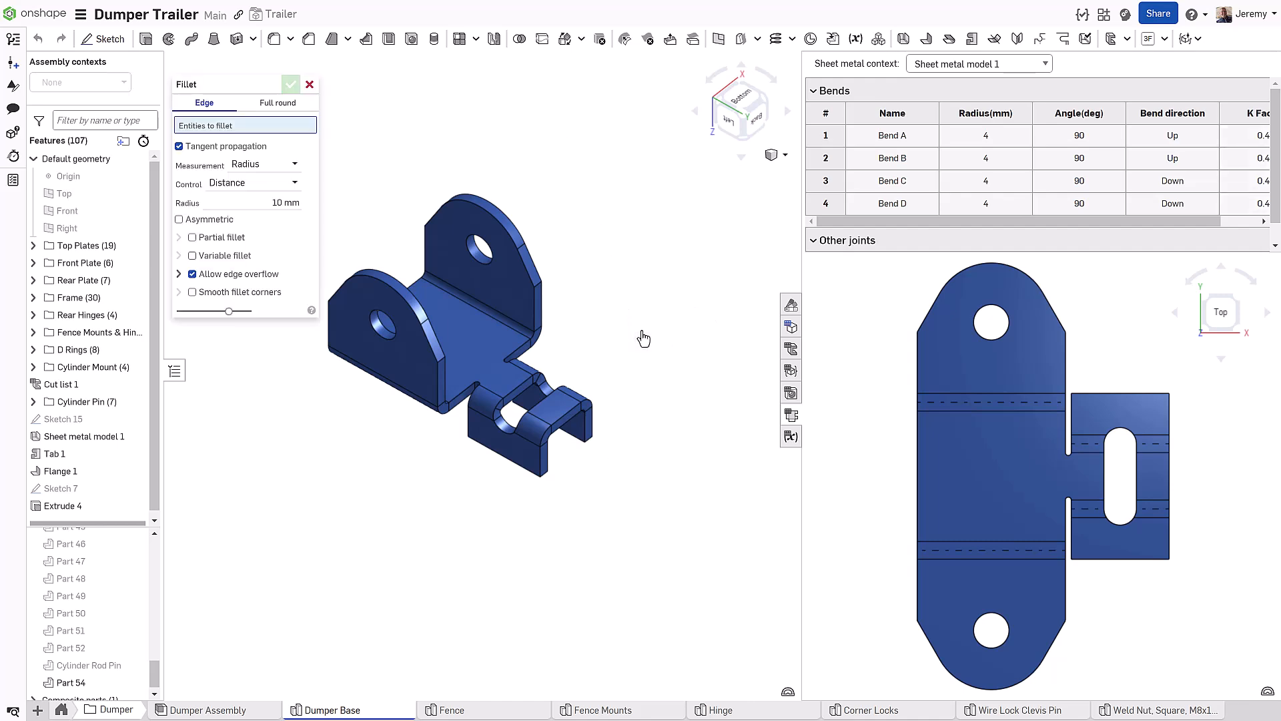
# Round the tab corner edges with a 10 mm fillet, then export and open the flat-pattern DXF
pyautogui.click(540, 462)
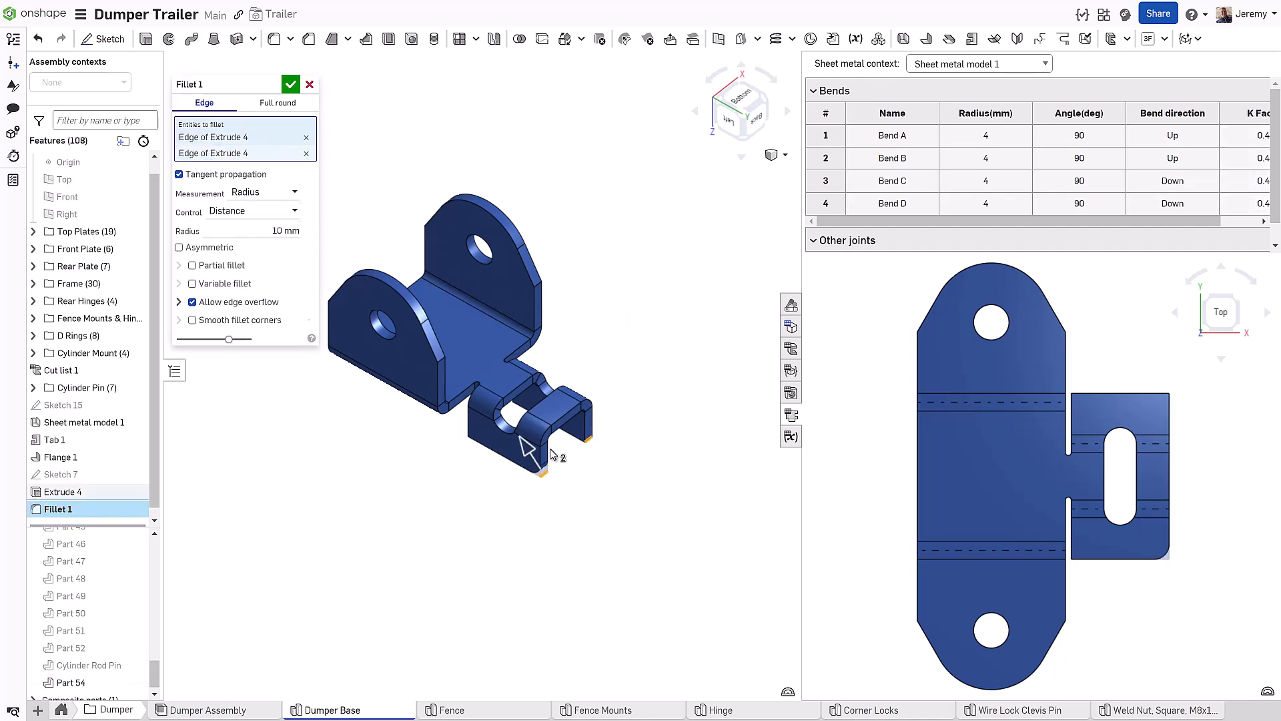
pyautogui.click(488, 424)
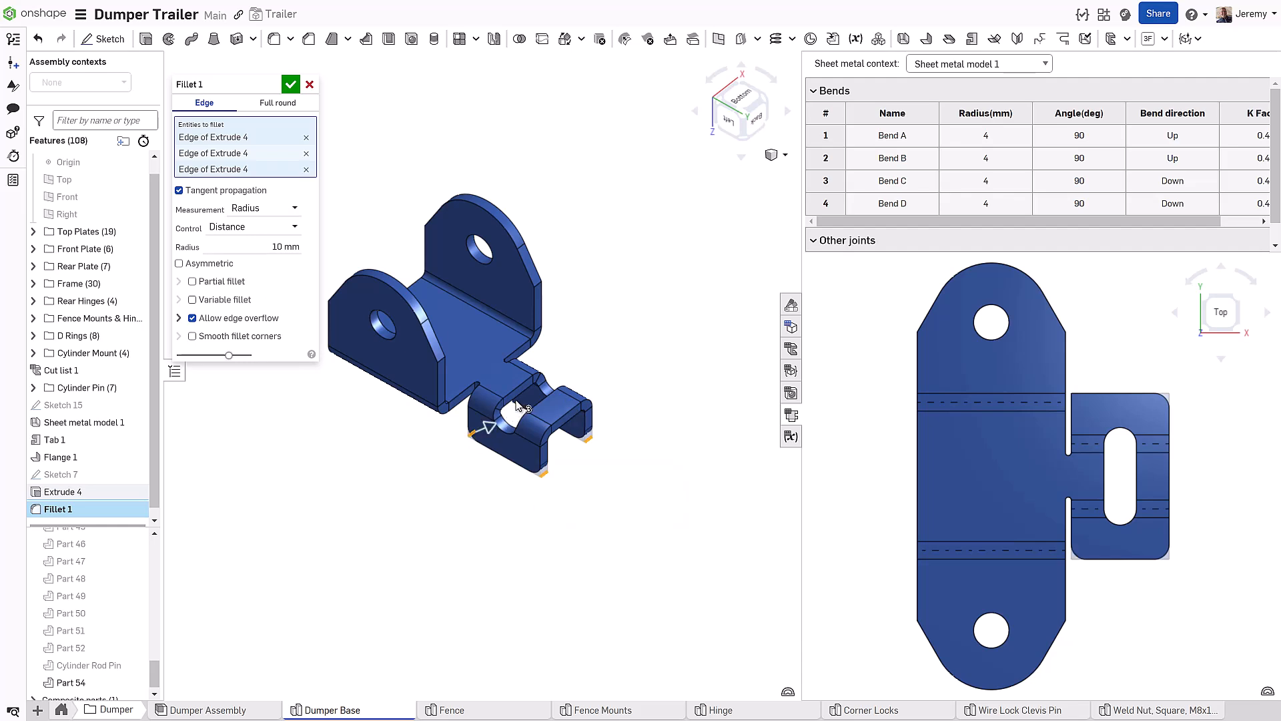
pyautogui.click(290, 84)
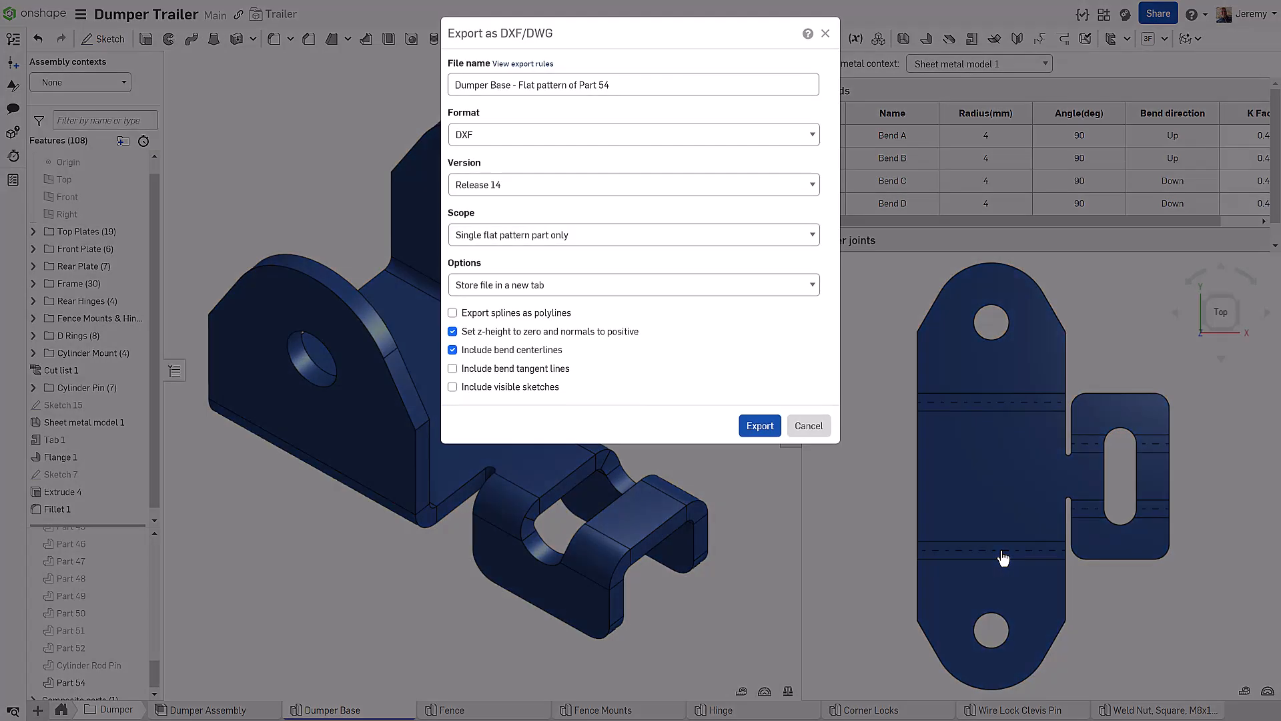
pyautogui.click(758, 425)
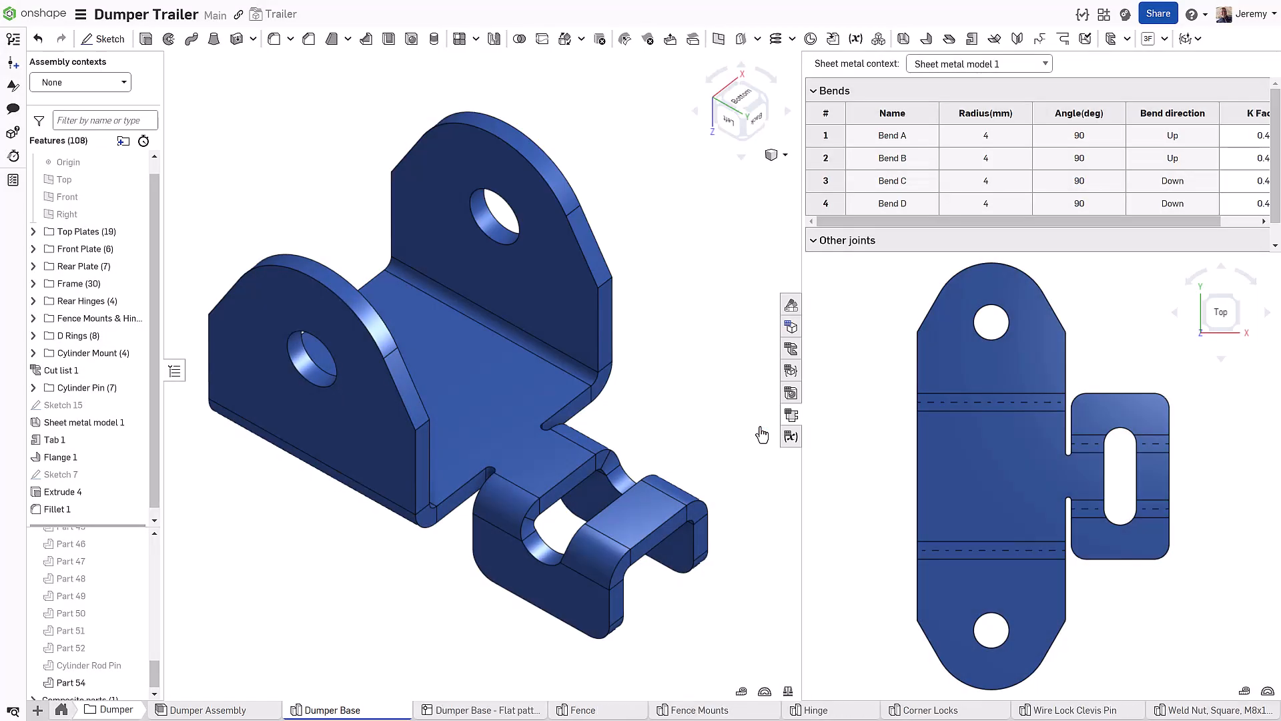
pyautogui.click(481, 709)
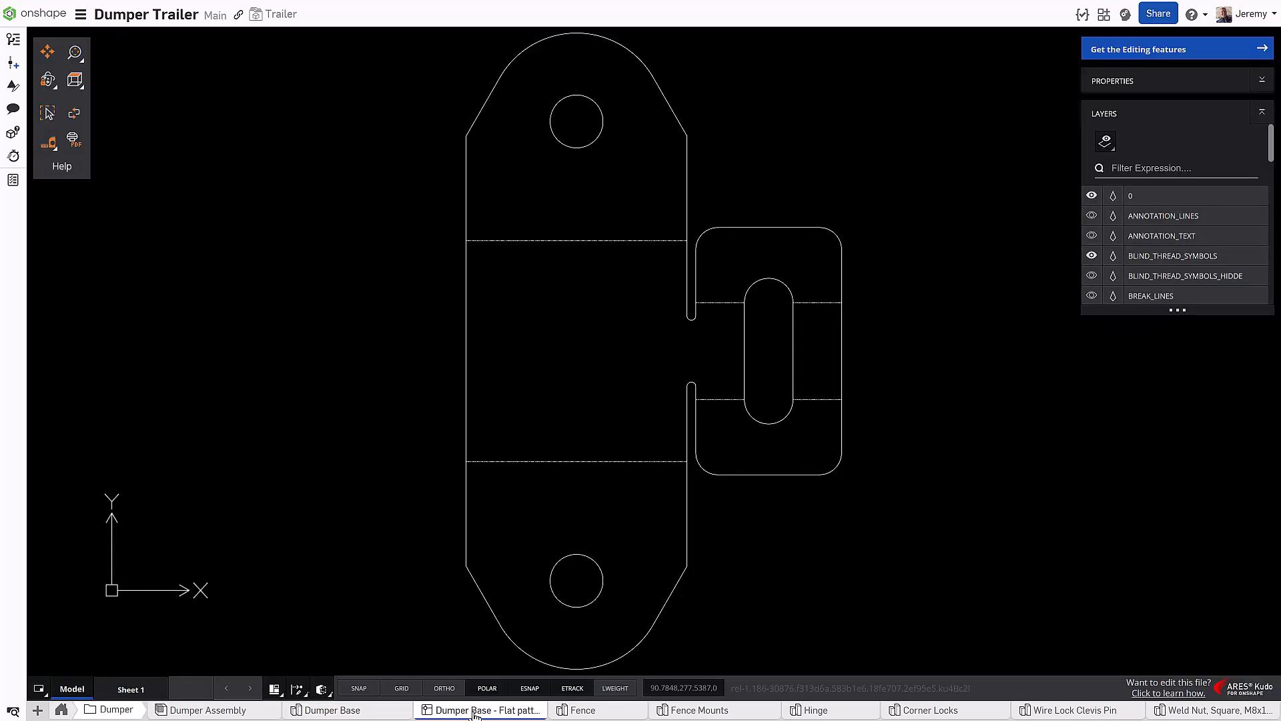